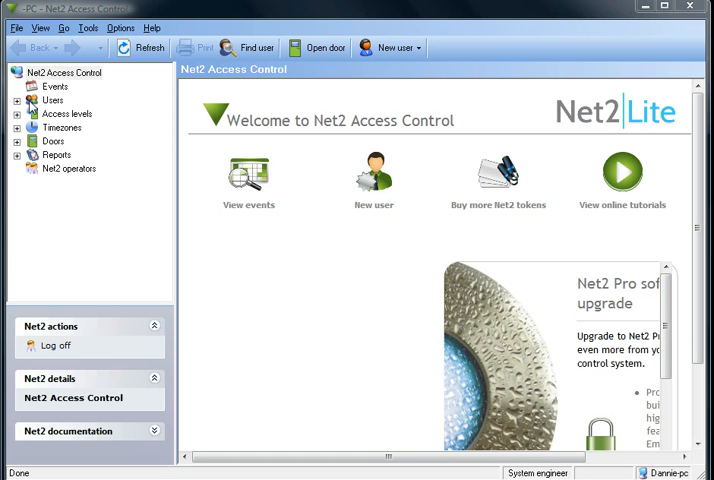
# Expand Users in the tree to show cleaners and staff, and open the Users section
pyautogui.click(18, 100)
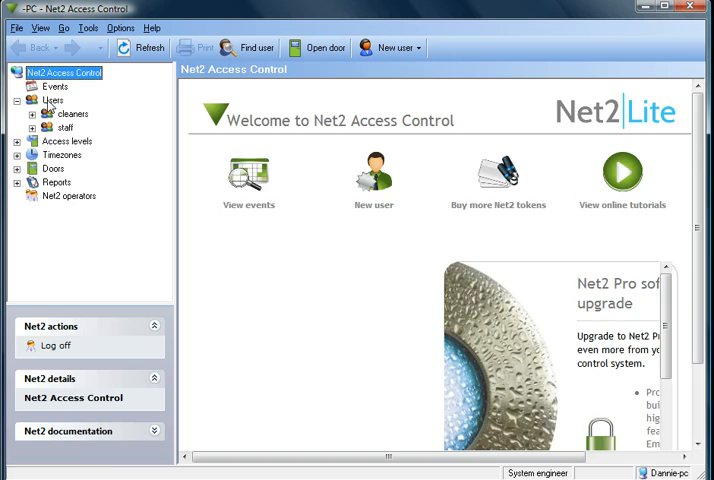
pyautogui.click(52, 100)
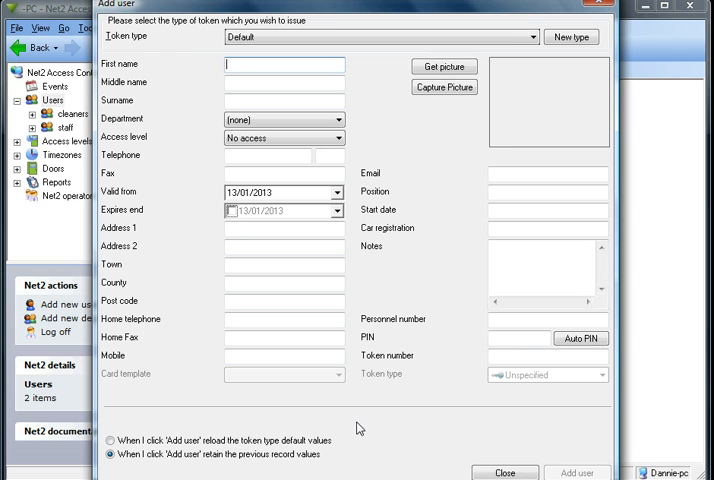
pyautogui.moveTo(378, 133)
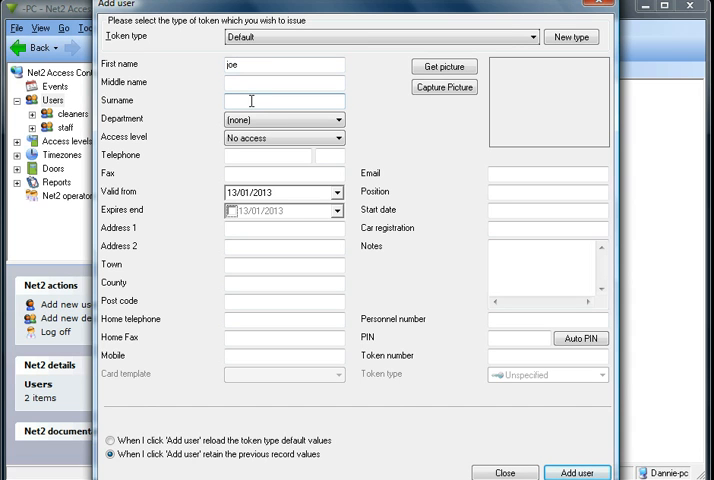
pyautogui.write('bloggs')
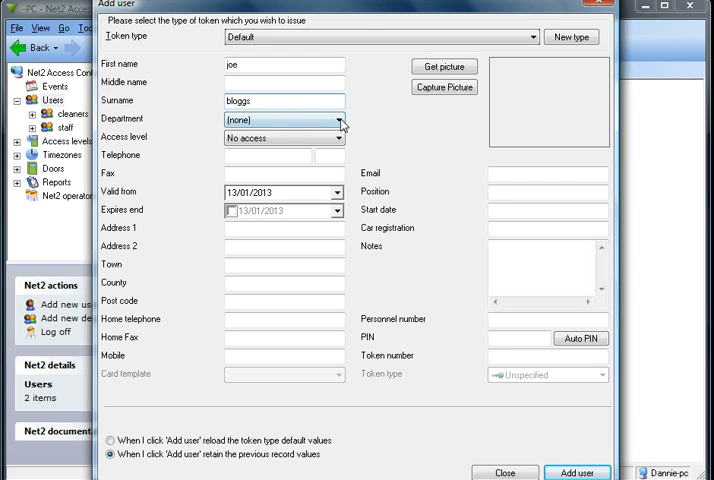
pyautogui.click(340, 119)
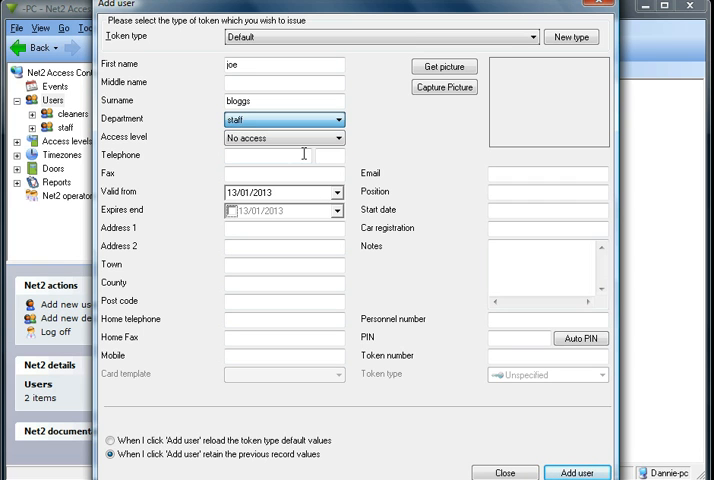
pyautogui.click(337, 138)
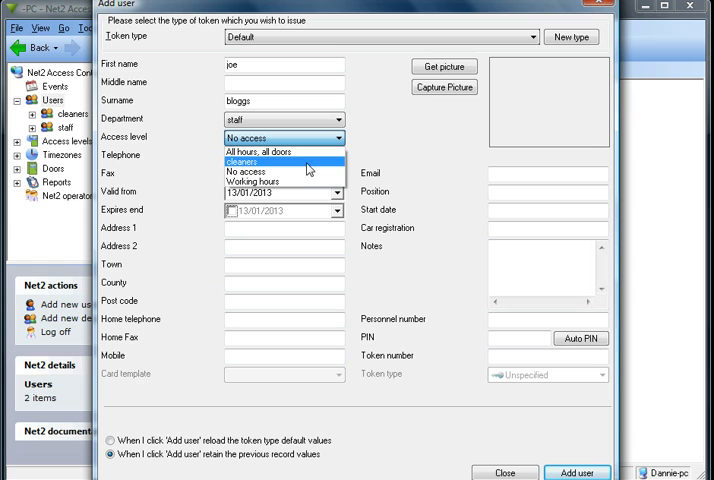
pyautogui.click(252, 181)
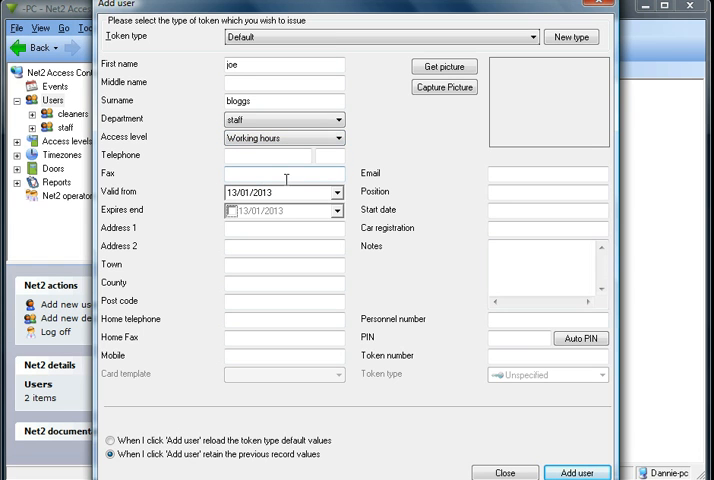
pyautogui.click(547, 355)
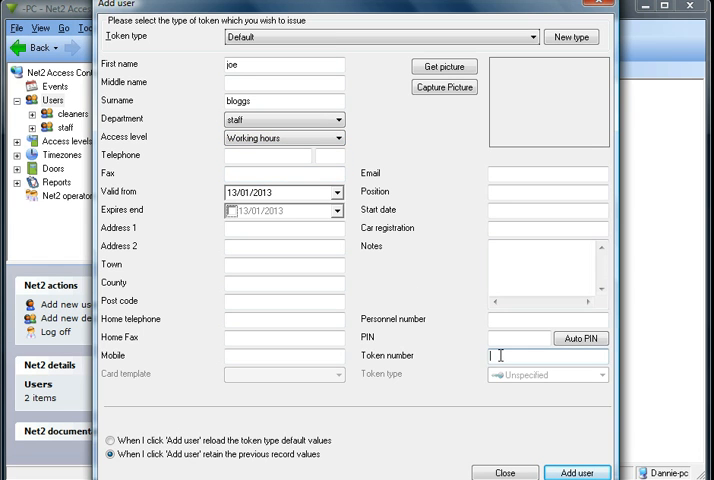
pyautogui.write('1234')
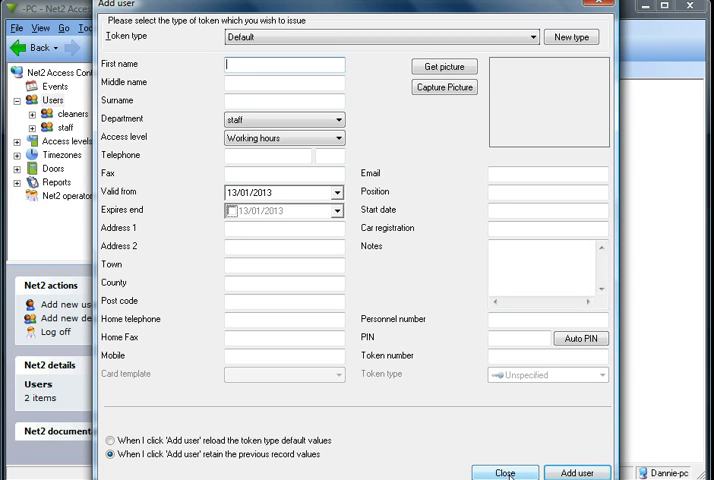
pyautogui.moveTo(419, 280)
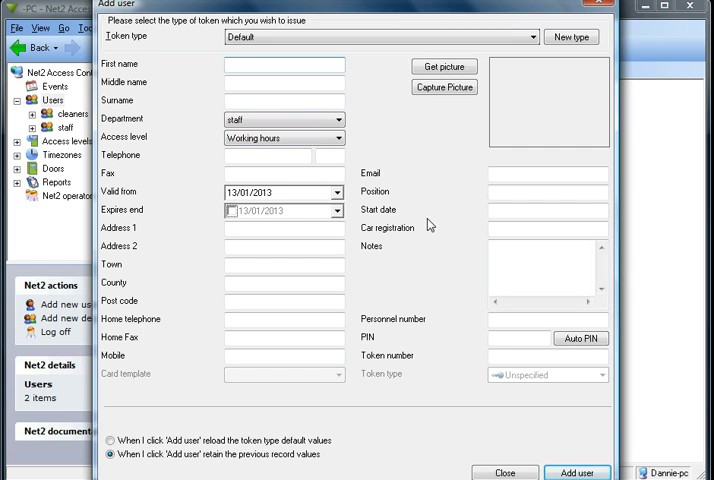
pyautogui.moveTo(520, 369)
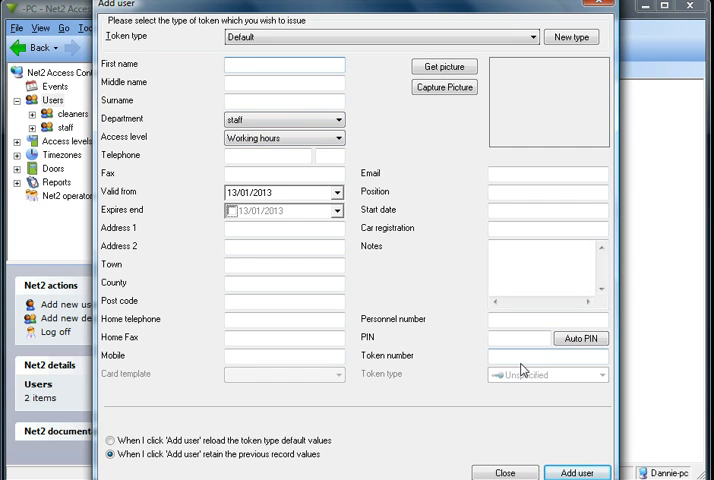
# Enter the second user hyt hdeyedh with token number 87654321
pyautogui.click(284, 64)
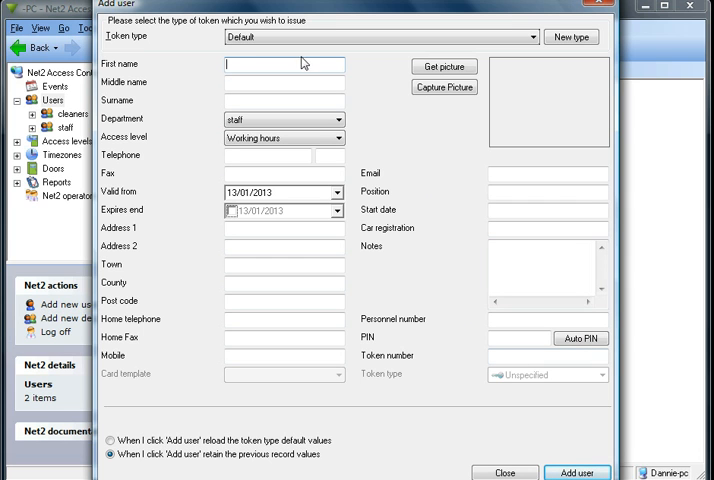
pyautogui.moveTo(266, 96)
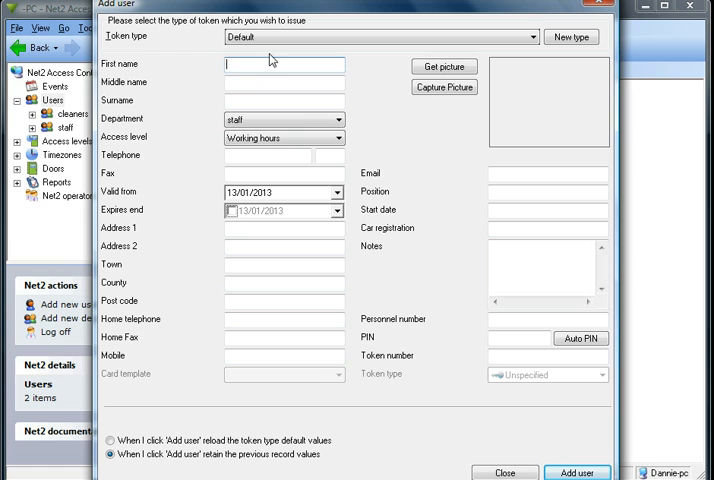
pyautogui.write('hyt')
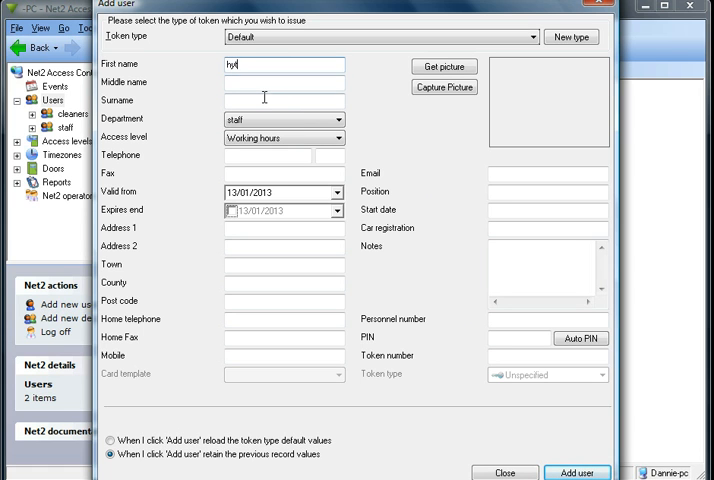
pyautogui.write('hdeyedh')
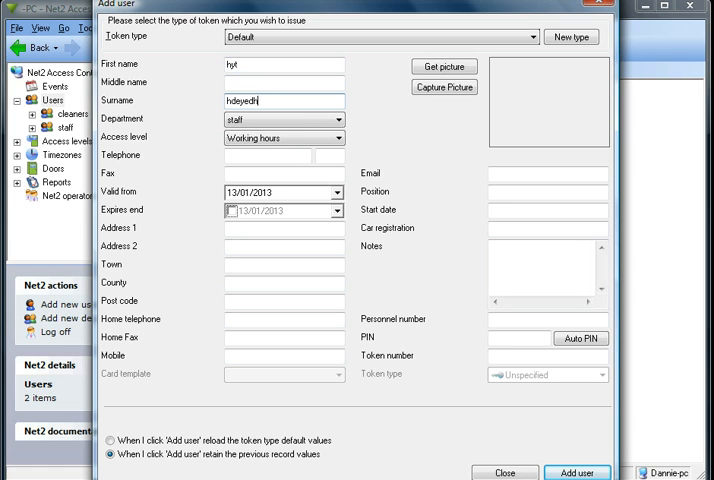
pyautogui.click(547, 355)
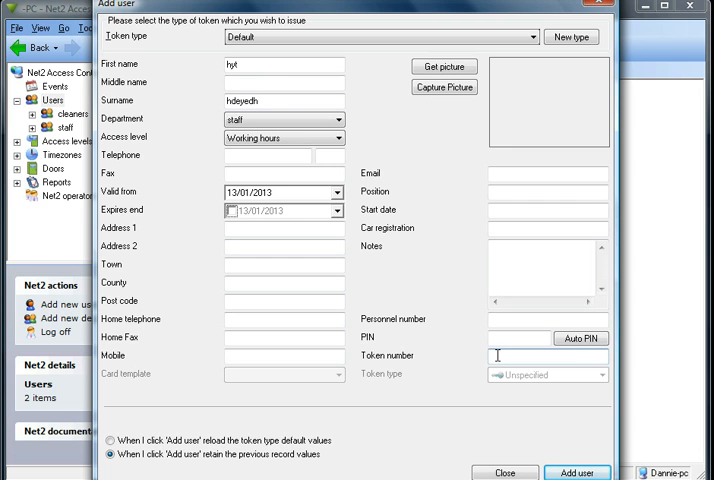
pyautogui.write('876543')
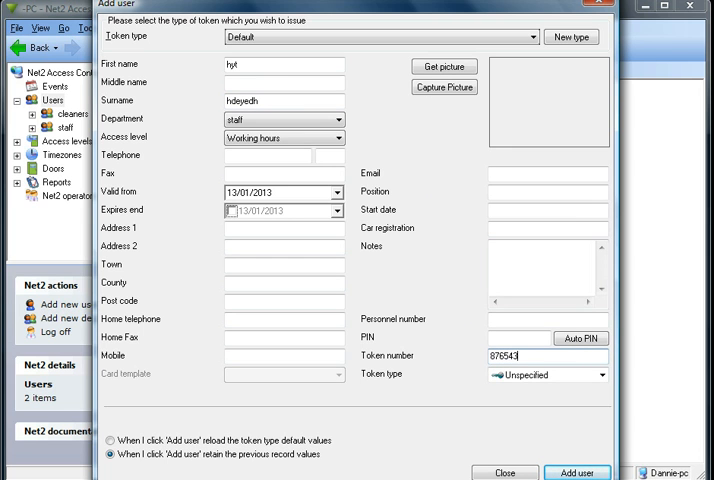
pyautogui.write('21')
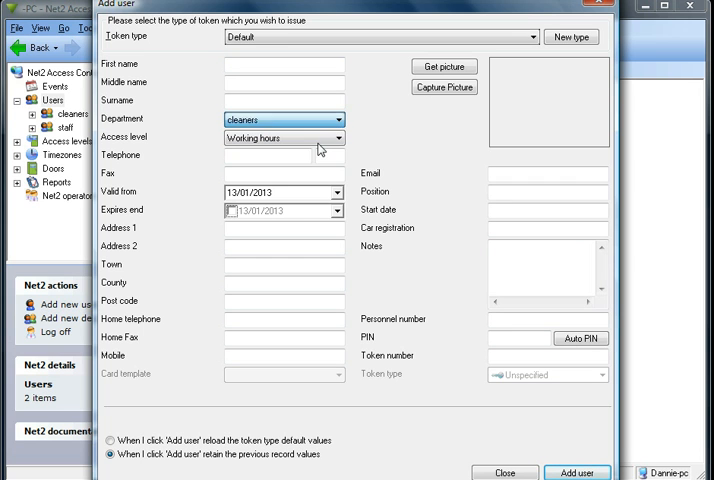
# Choose the cleaners access level on the blank new-user form
pyautogui.click(338, 138)
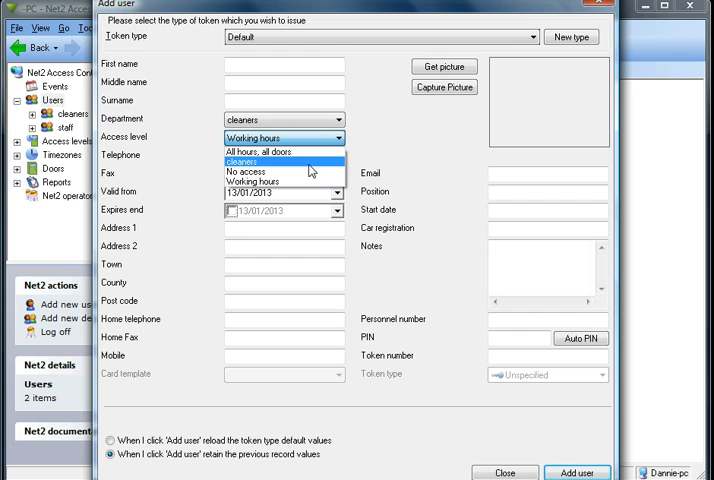
pyautogui.click(241, 161)
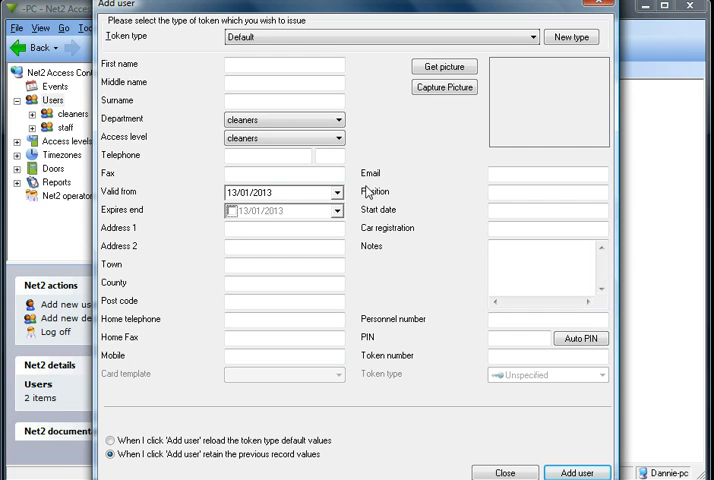
pyautogui.moveTo(384, 105)
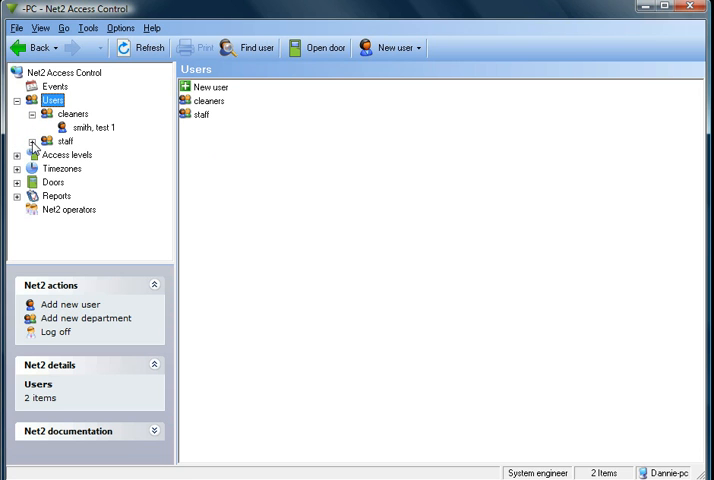
# Expand staff to list bloggs, hdeyedh and jones
pyautogui.click(33, 141)
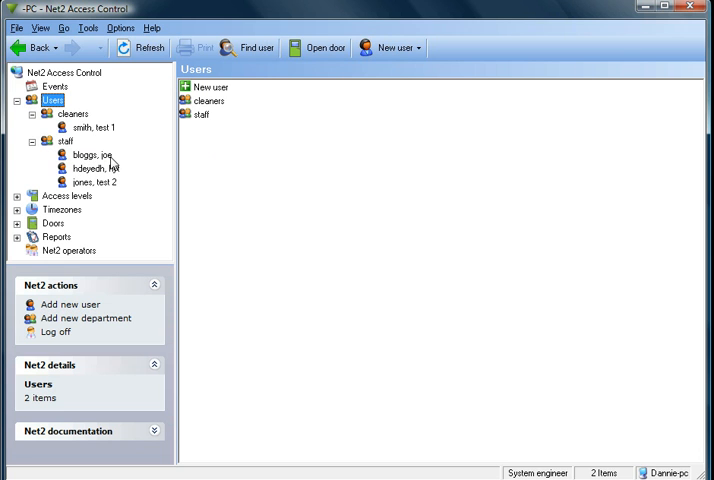
pyautogui.moveTo(120, 181)
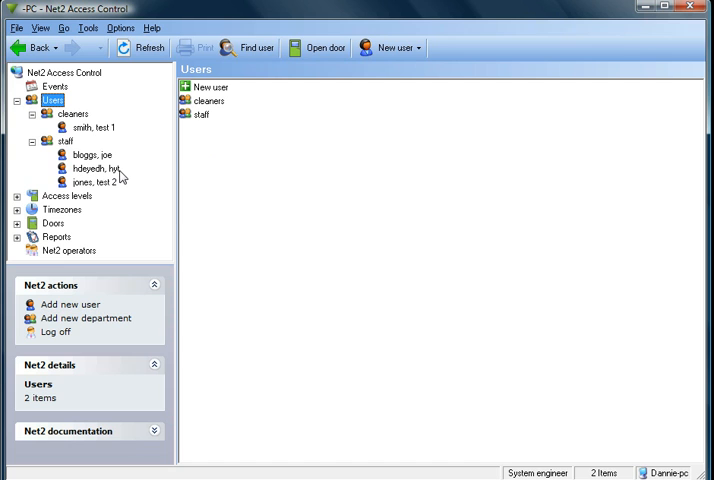
pyautogui.moveTo(170, 162)
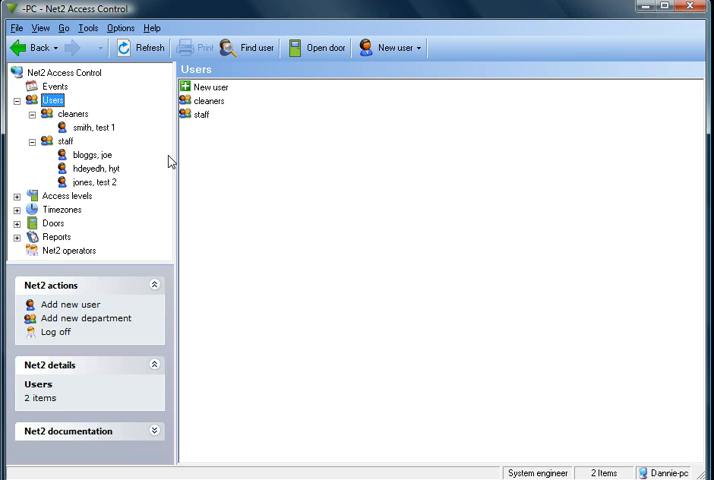
pyautogui.moveTo(213, 169)
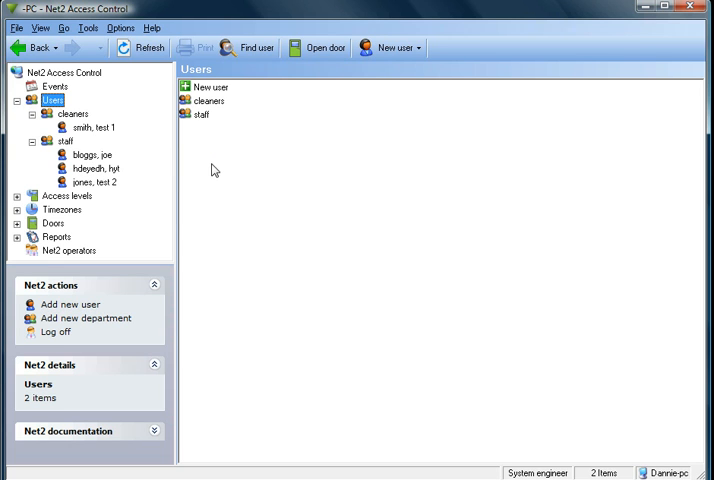